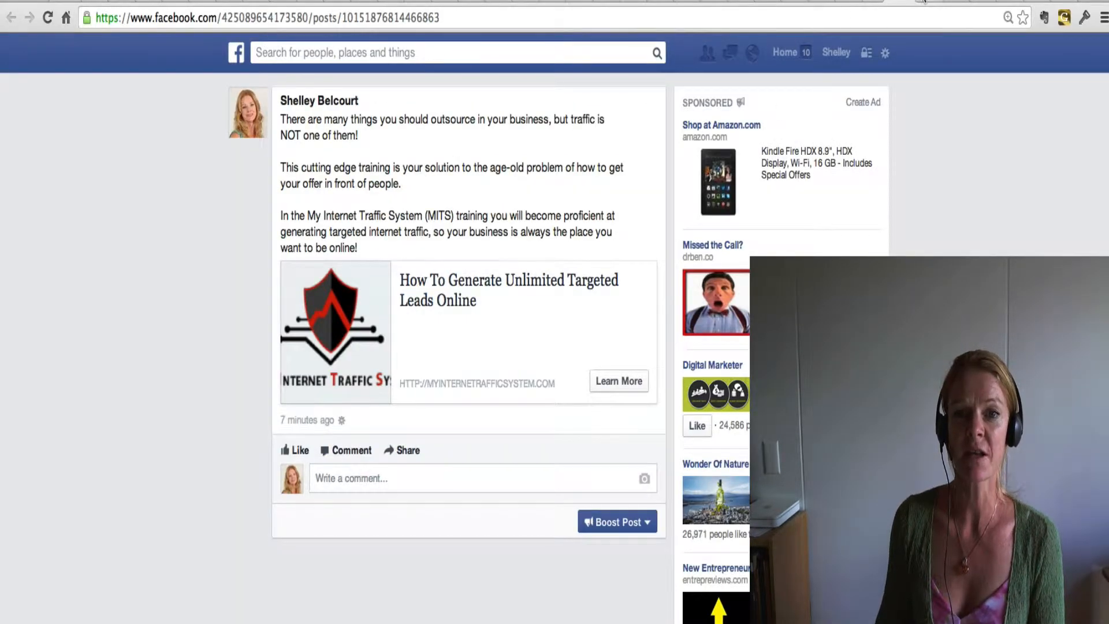
# - Go from the news feed through Ads Manager into Power Editor
pyautogui.click(782, 51)
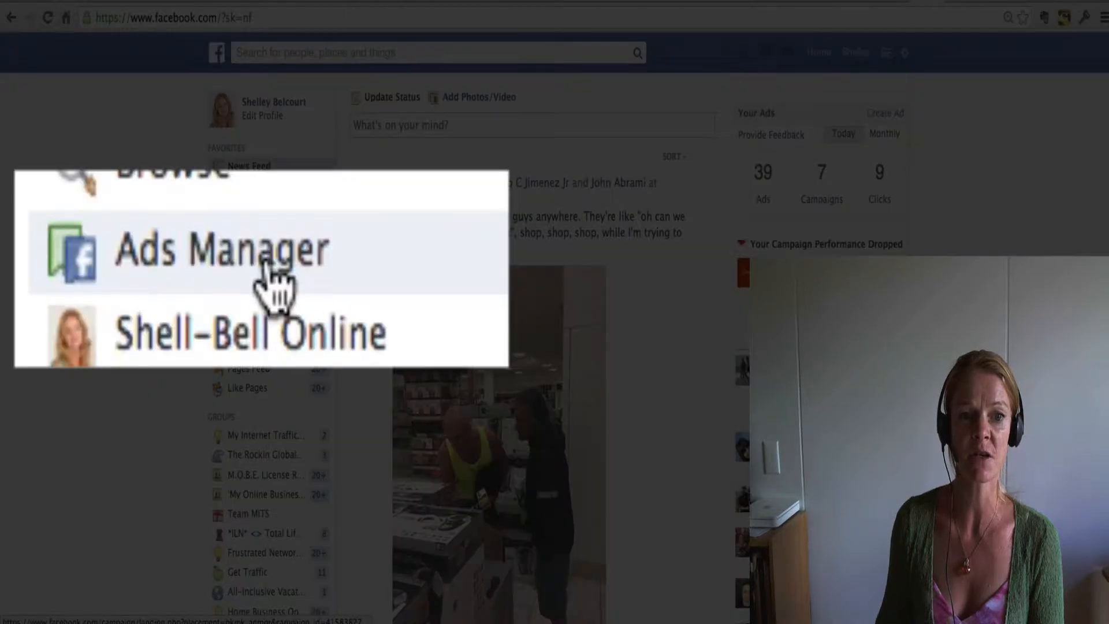
pyautogui.click(225, 250)
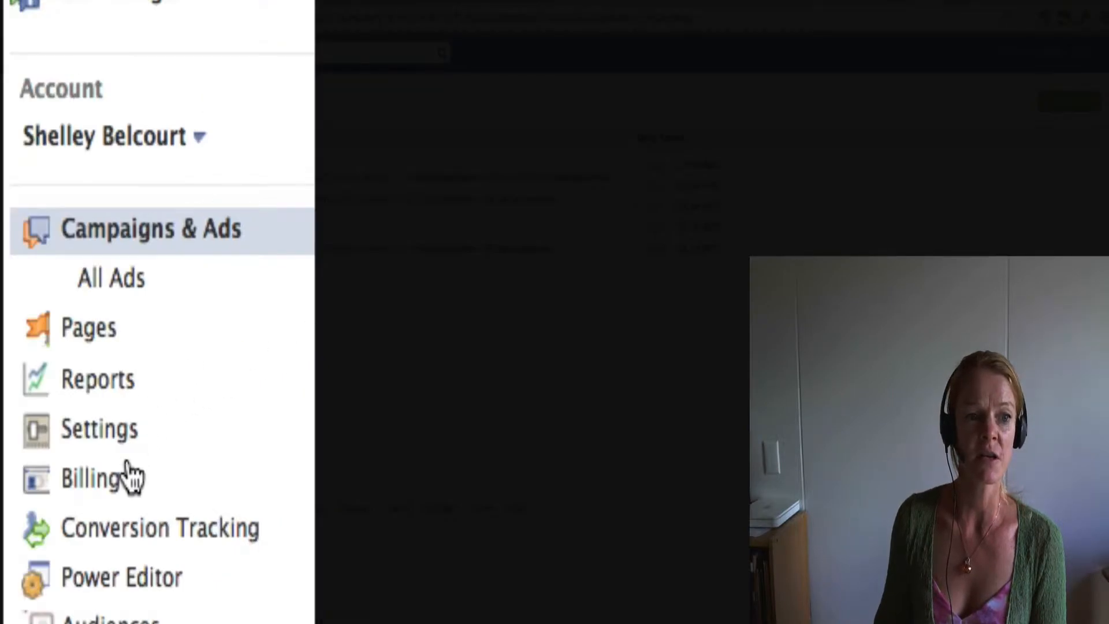
pyautogui.moveTo(113, 590)
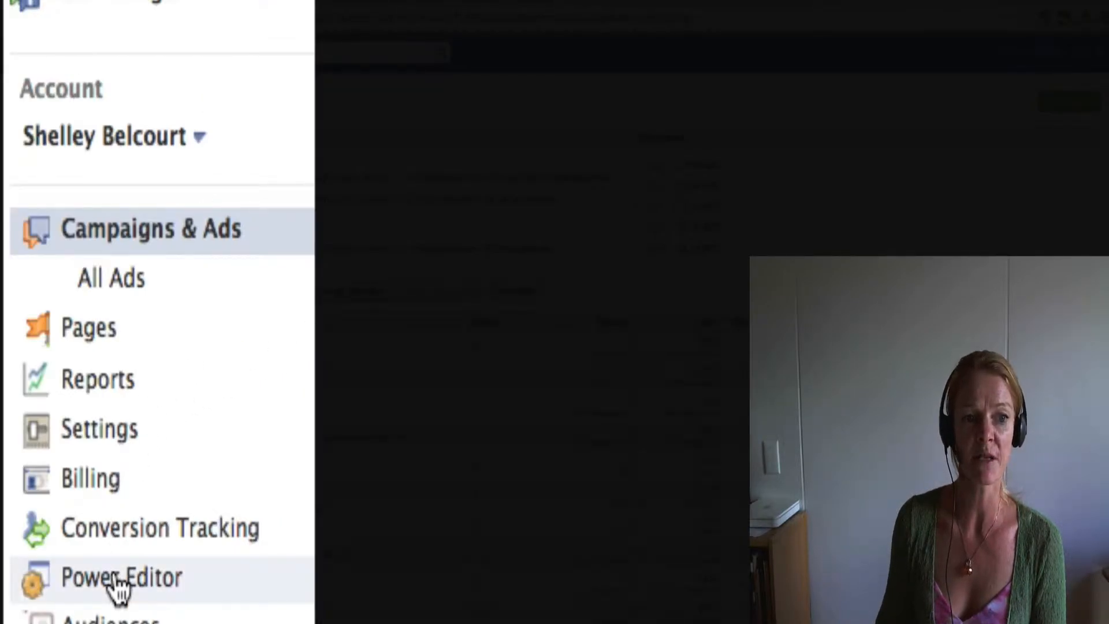
pyautogui.click(119, 576)
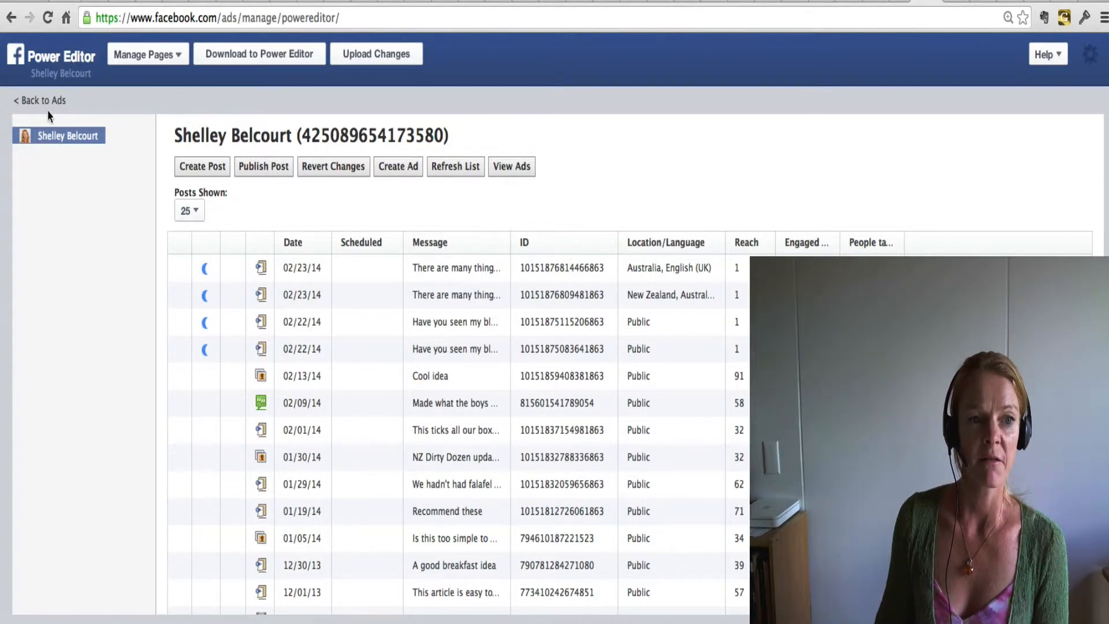
pyautogui.moveTo(120, 125)
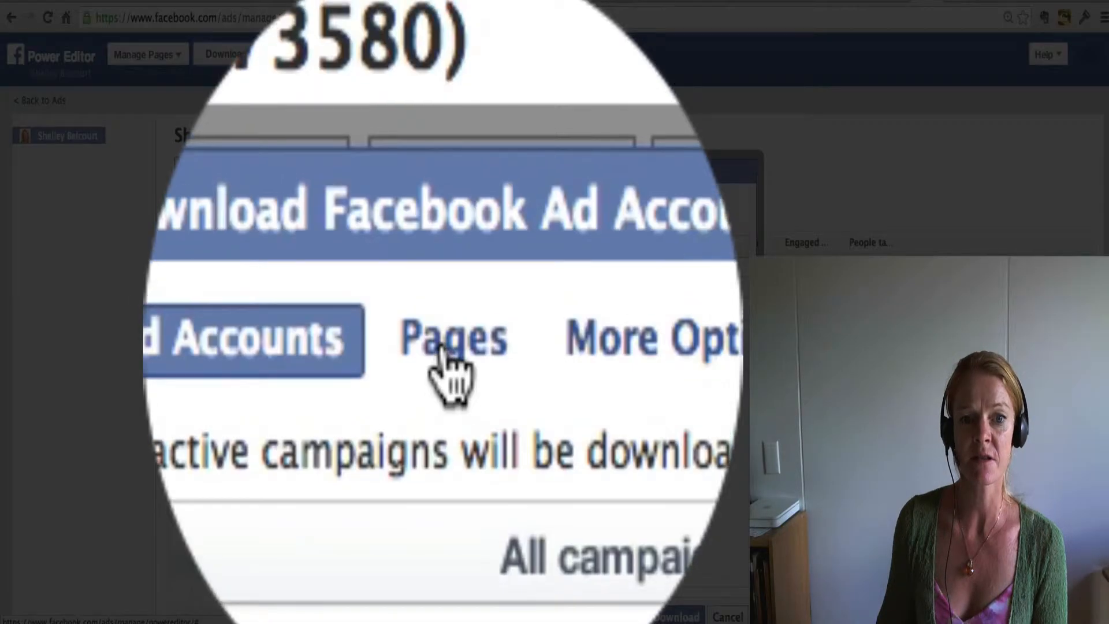
pyautogui.click(452, 344)
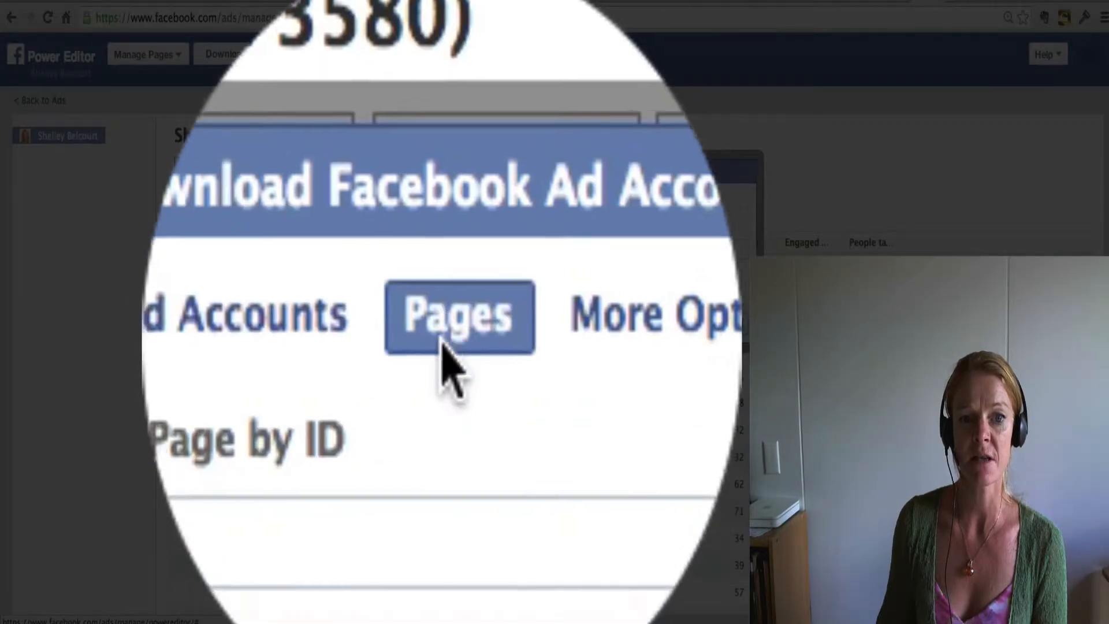
pyautogui.click(458, 315)
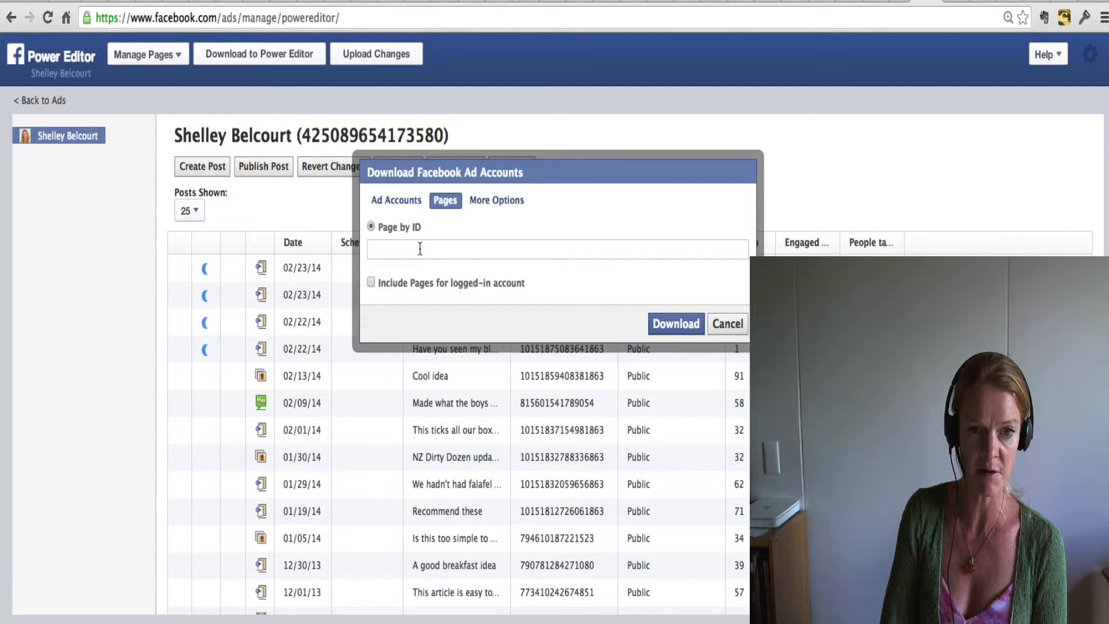
pyautogui.write('https://www.facebook.com/ShellBellOnline')
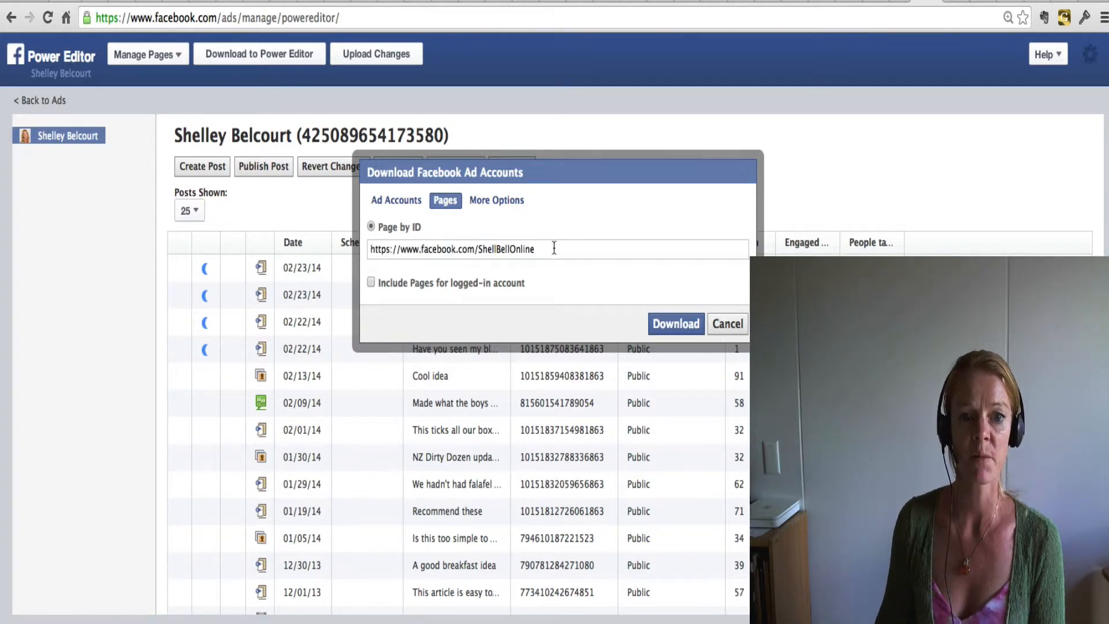
pyautogui.click(675, 323)
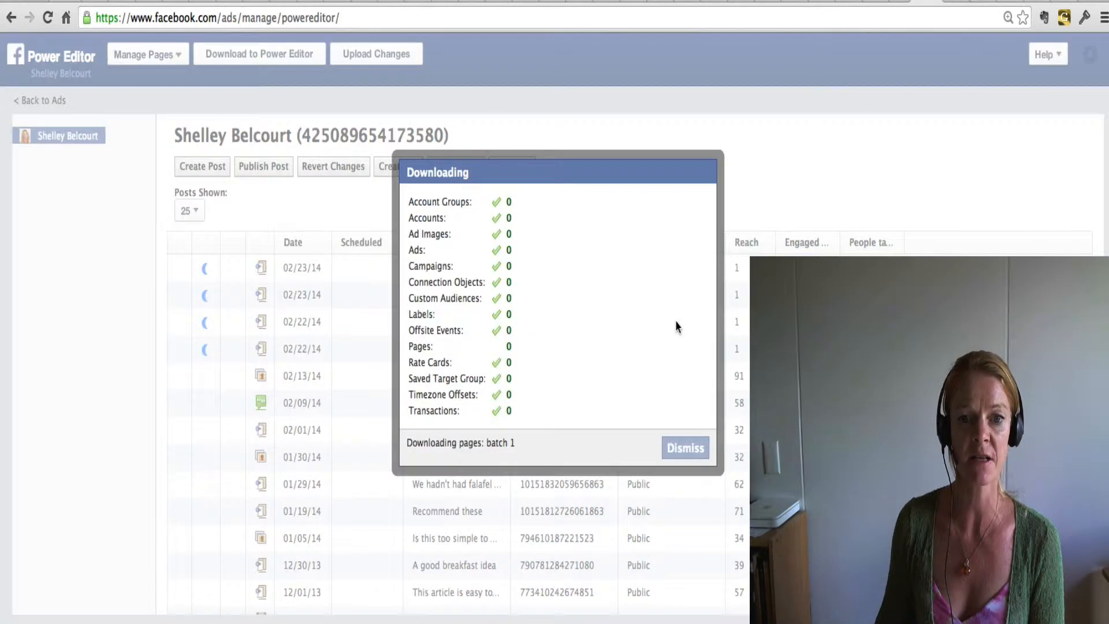
pyautogui.click(684, 448)
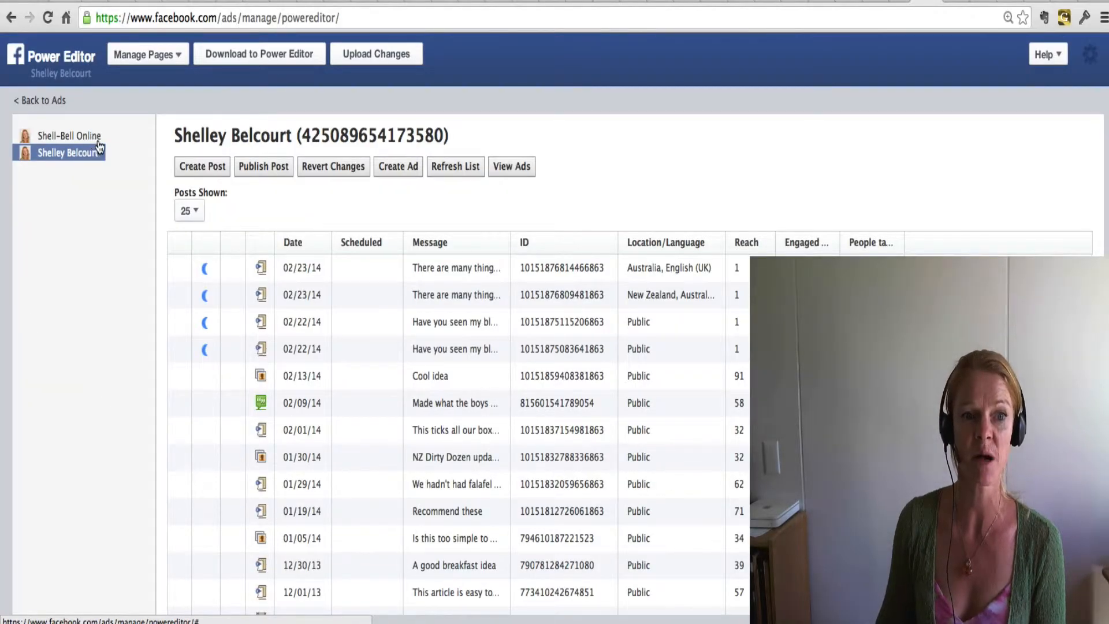
# - Start a new Shell-Bell Online page post and upload the MITS image
pyautogui.click(68, 136)
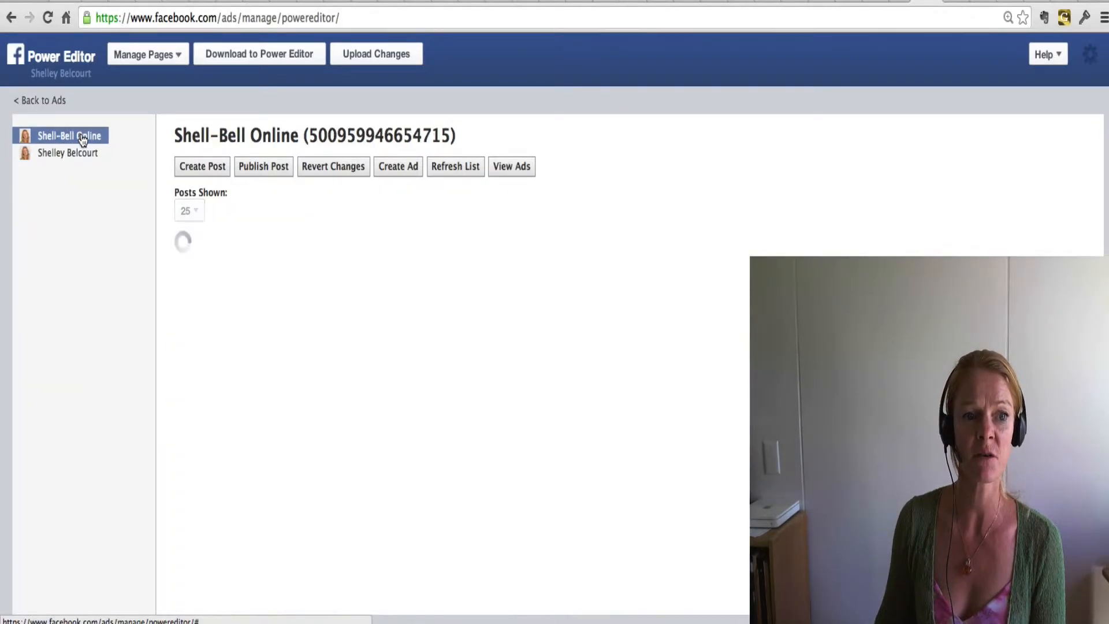
pyautogui.moveTo(166, 132)
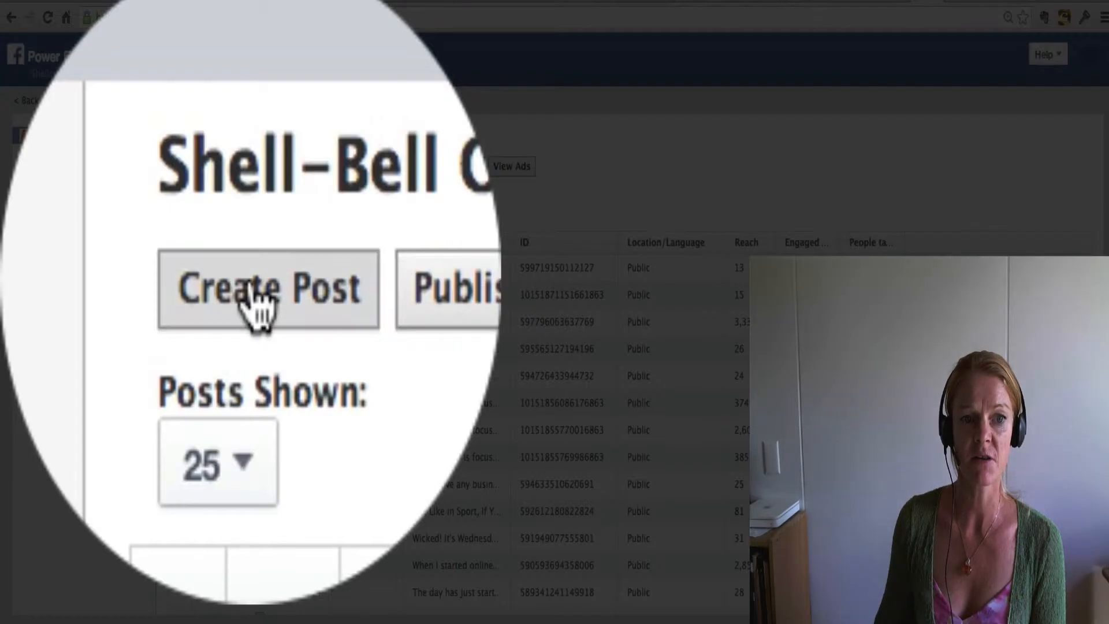
pyautogui.click(265, 288)
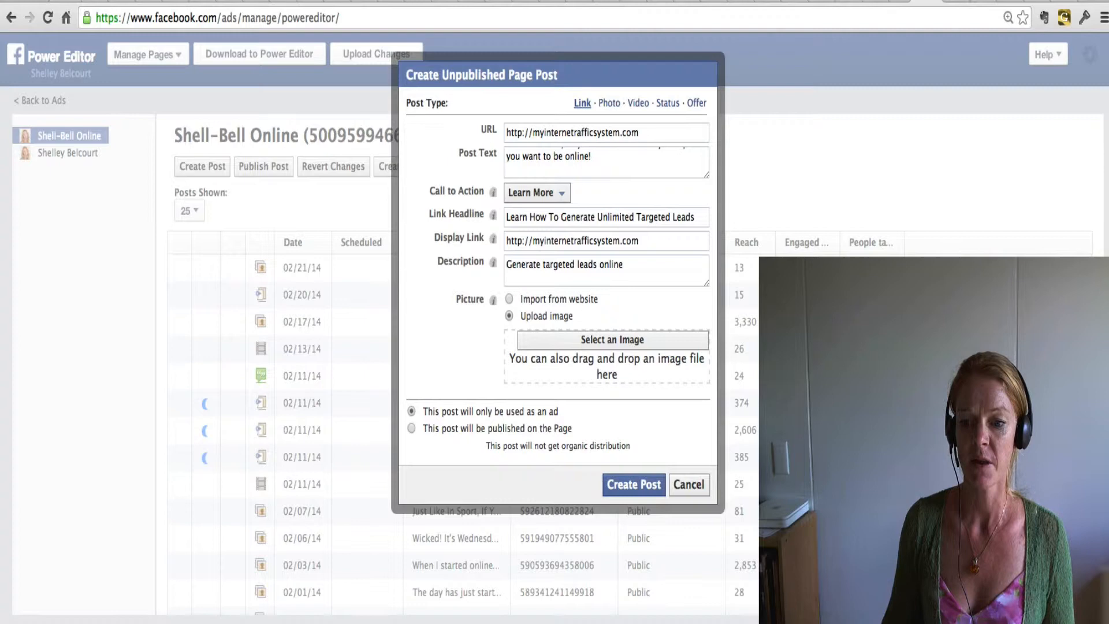
pyautogui.click(613, 340)
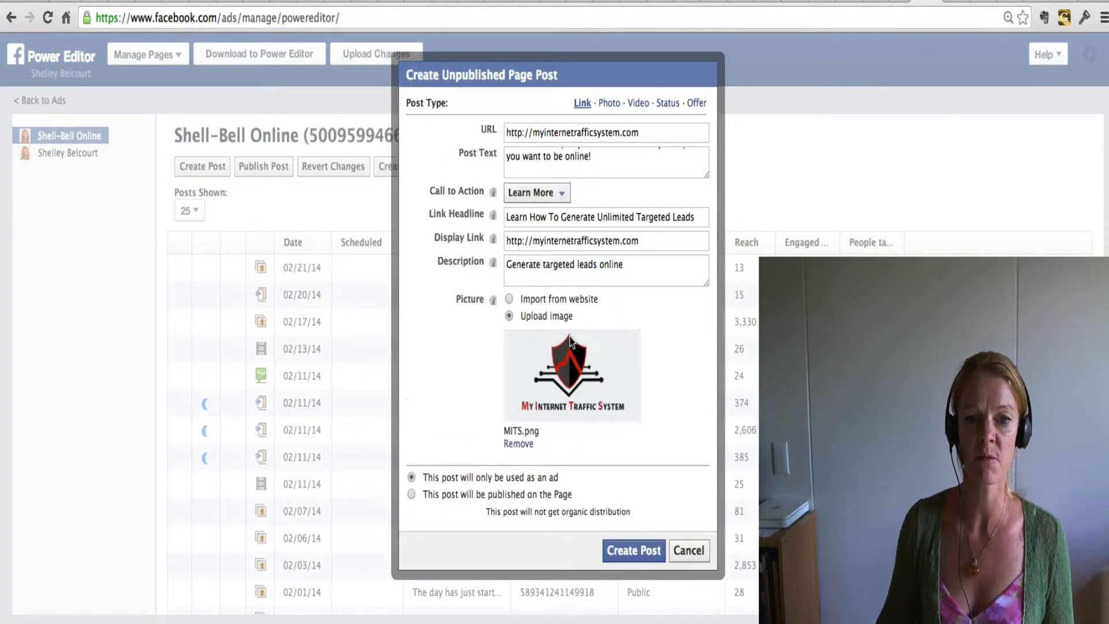
pyautogui.moveTo(485, 382)
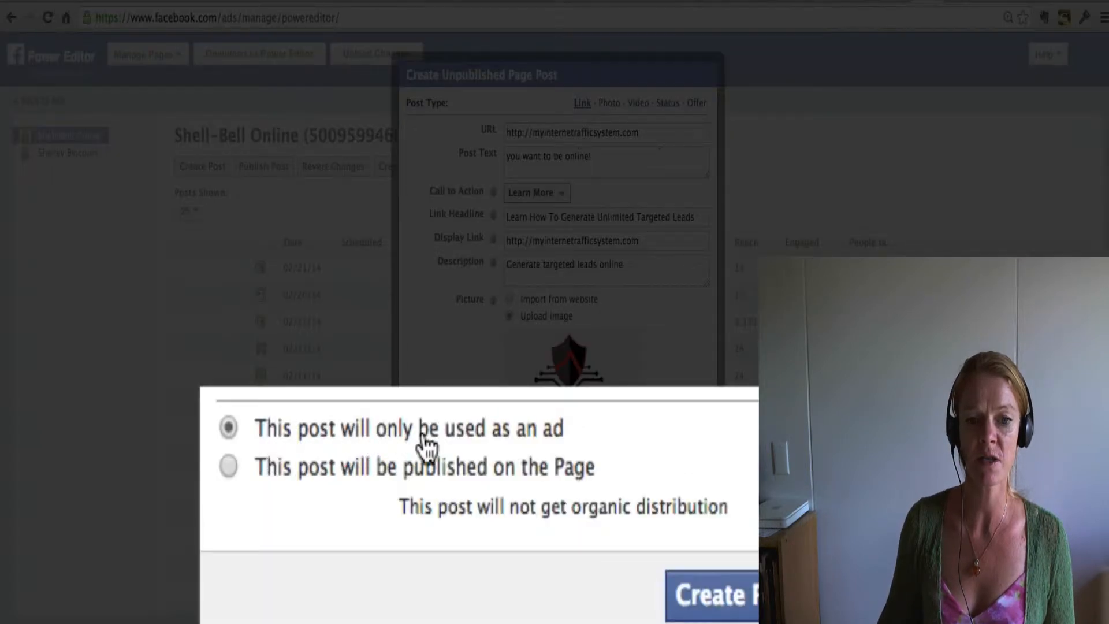
pyautogui.moveTo(552, 453)
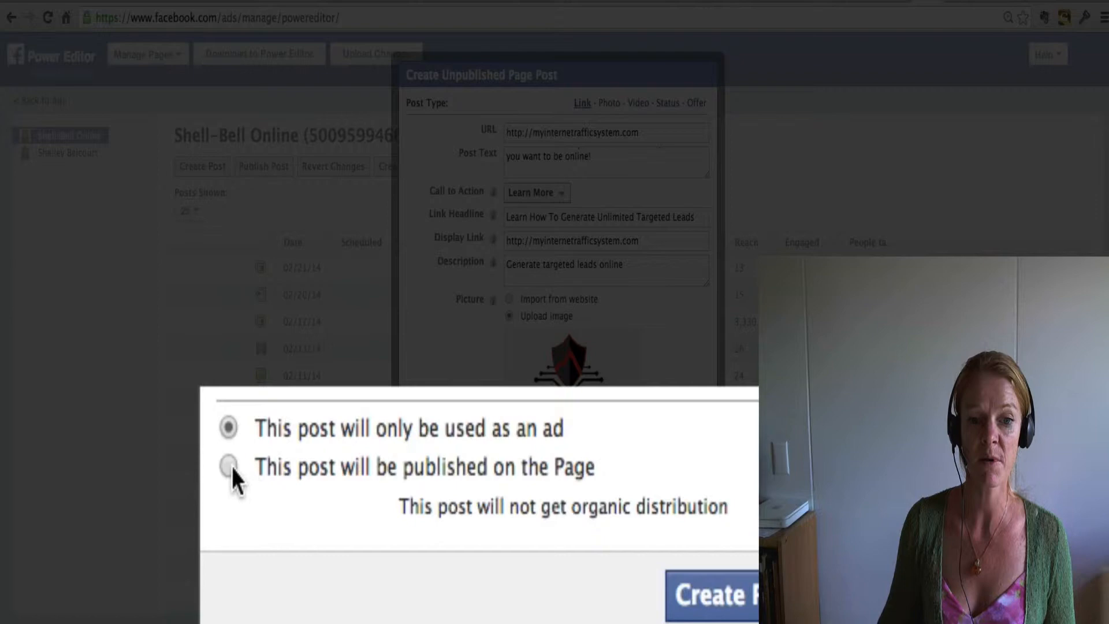
# - Publish the post on the Page, targeting English (UK) and Australia
pyautogui.click(230, 466)
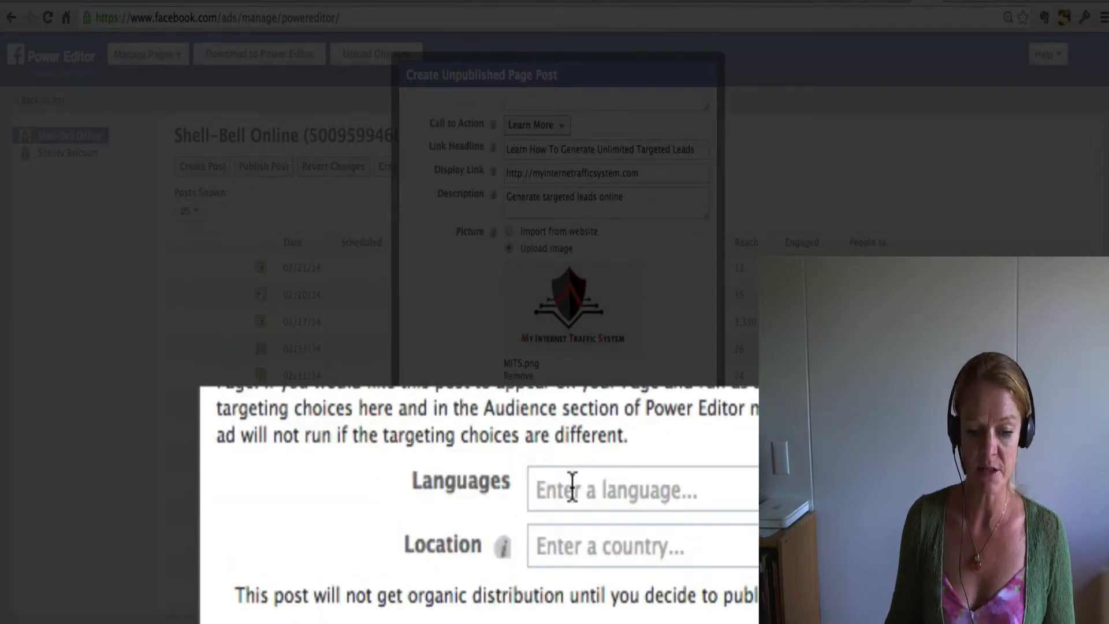
pyautogui.write('English')
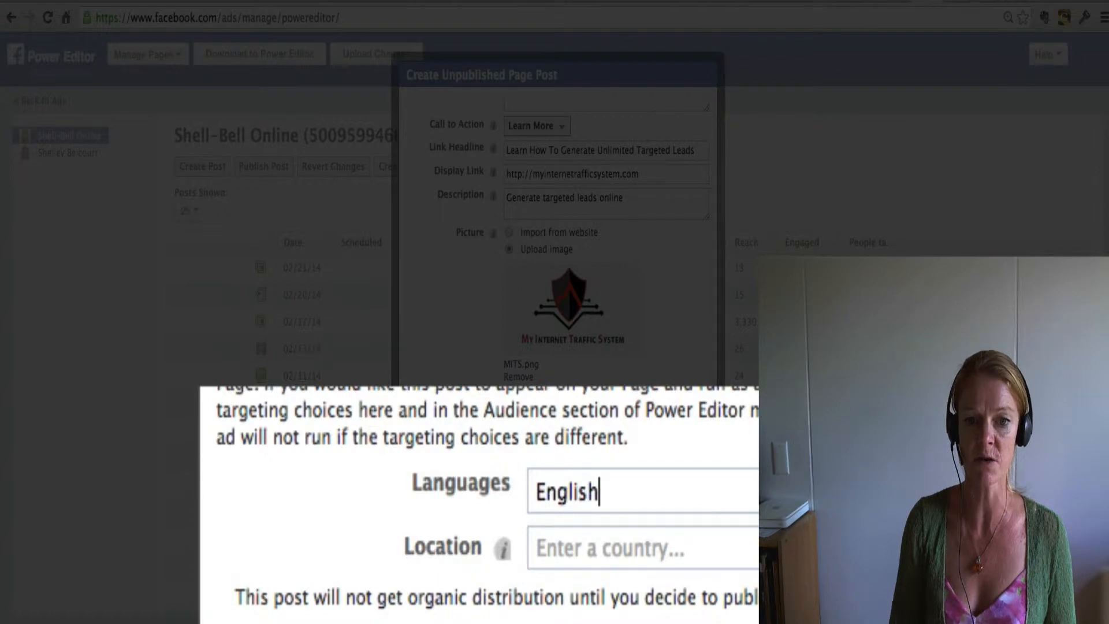
pyautogui.click(594, 493)
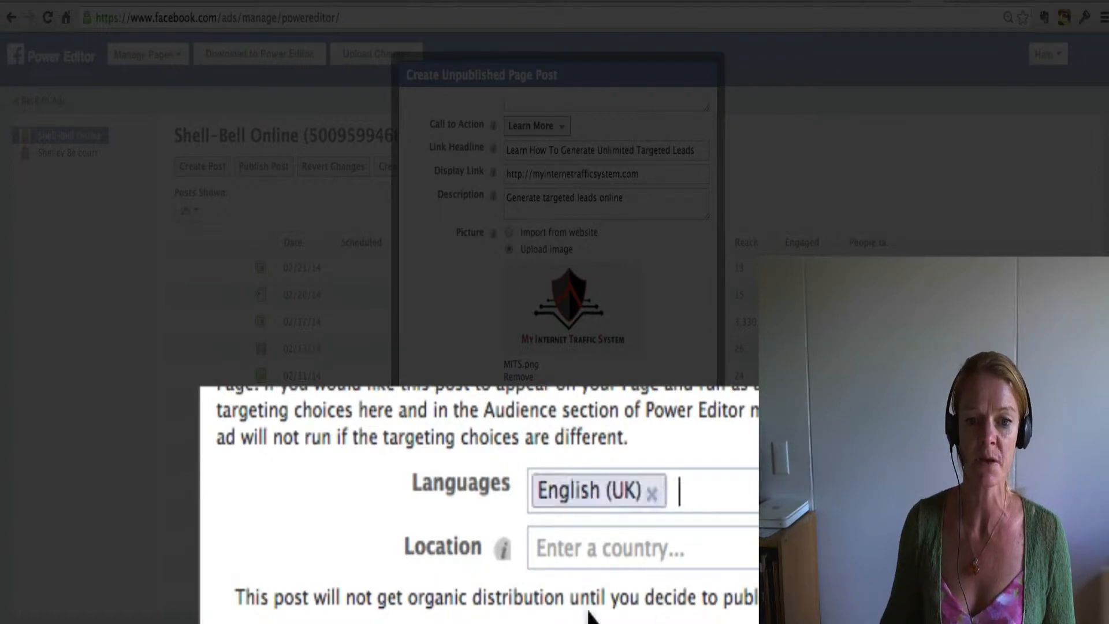
pyautogui.write('Aust')
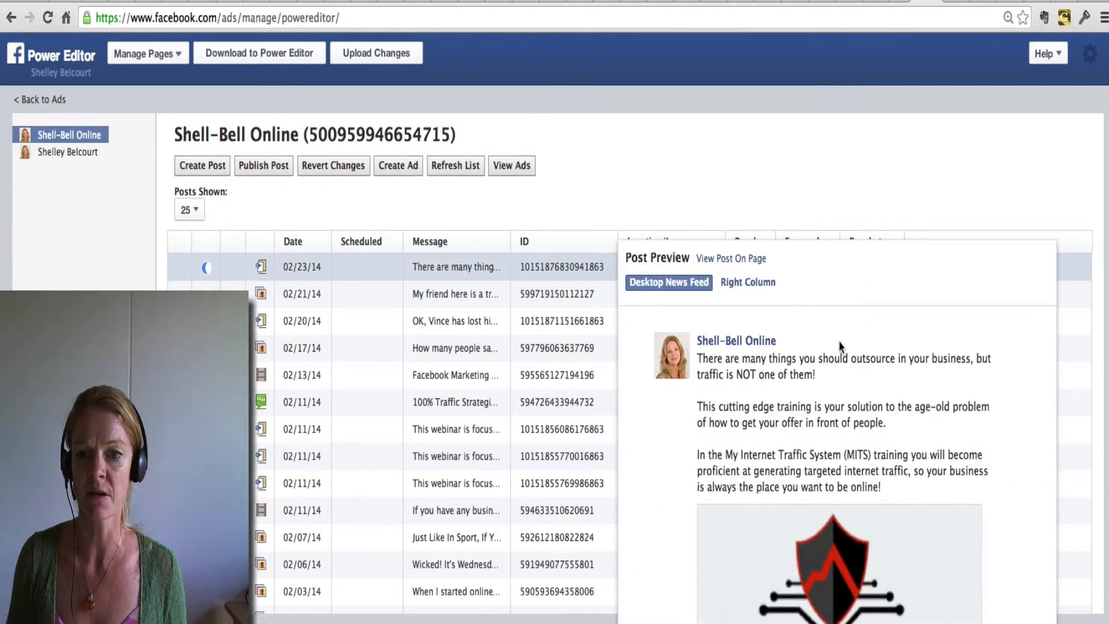
# - Scroll through the new post's preview with its MITS image and Learn More button
pyautogui.scroll(-3)
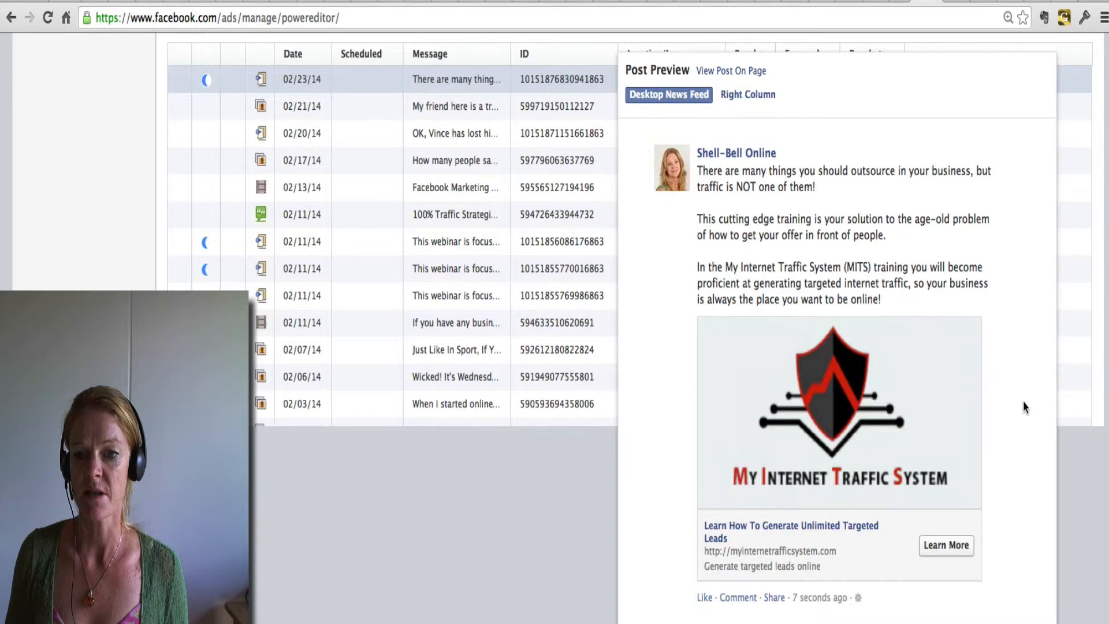
pyautogui.moveTo(946, 545)
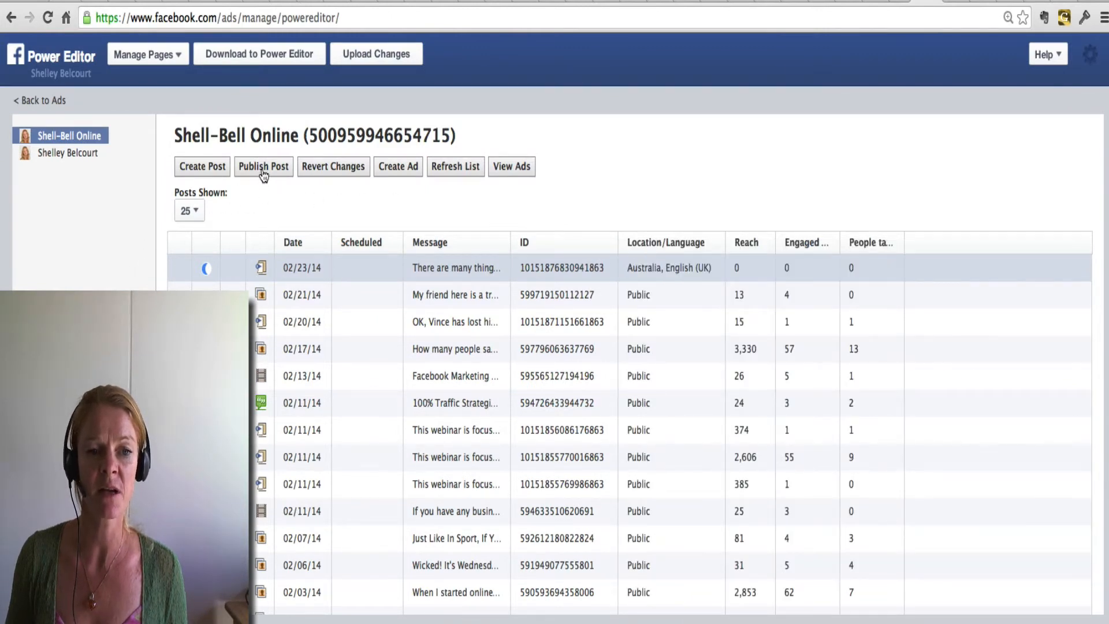
# - Publish the selected MITS post immediately using Publish Now
pyautogui.click(263, 166)
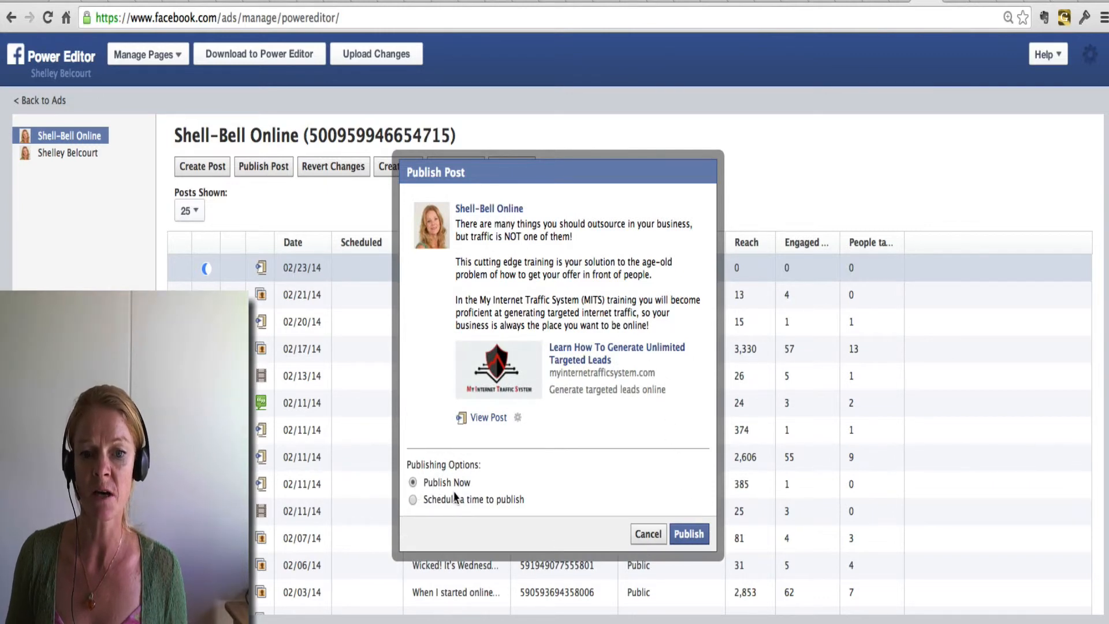
pyautogui.moveTo(712, 509)
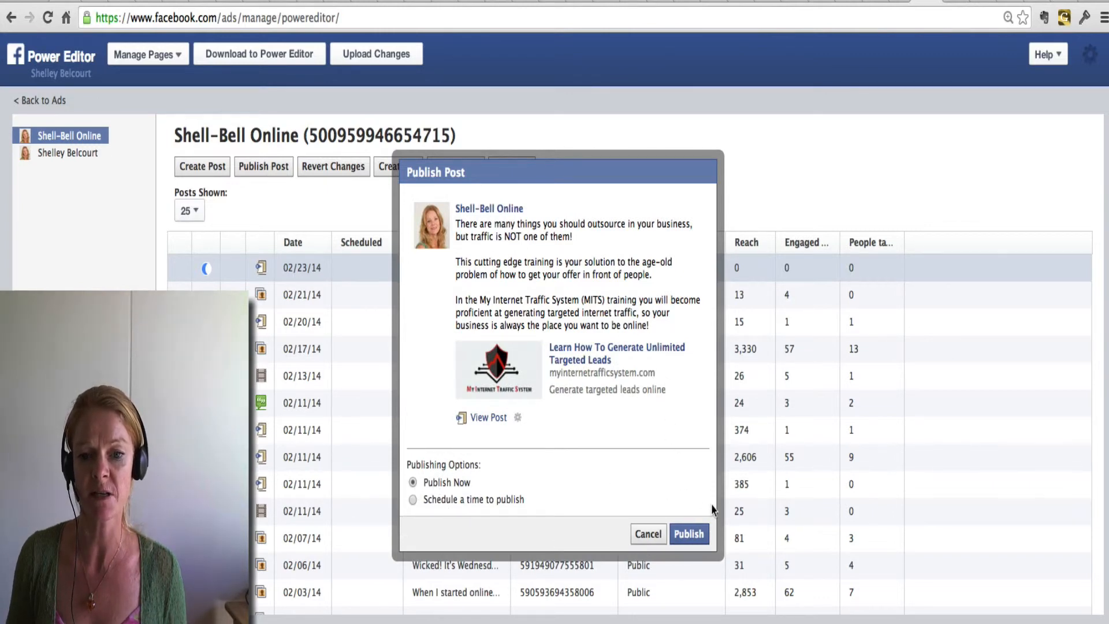
pyautogui.click(689, 534)
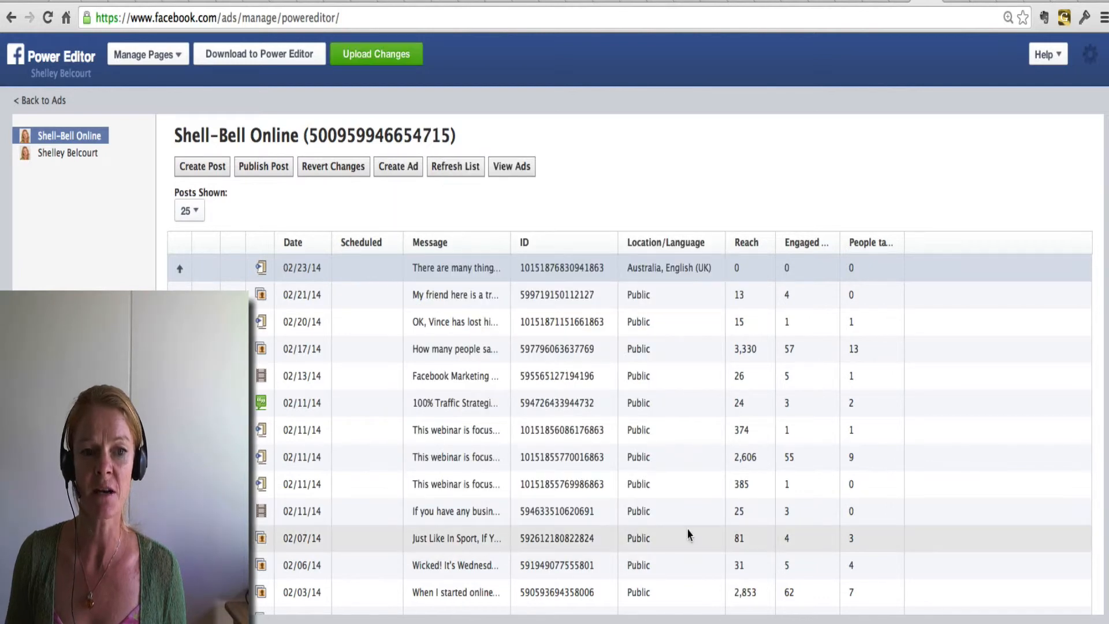